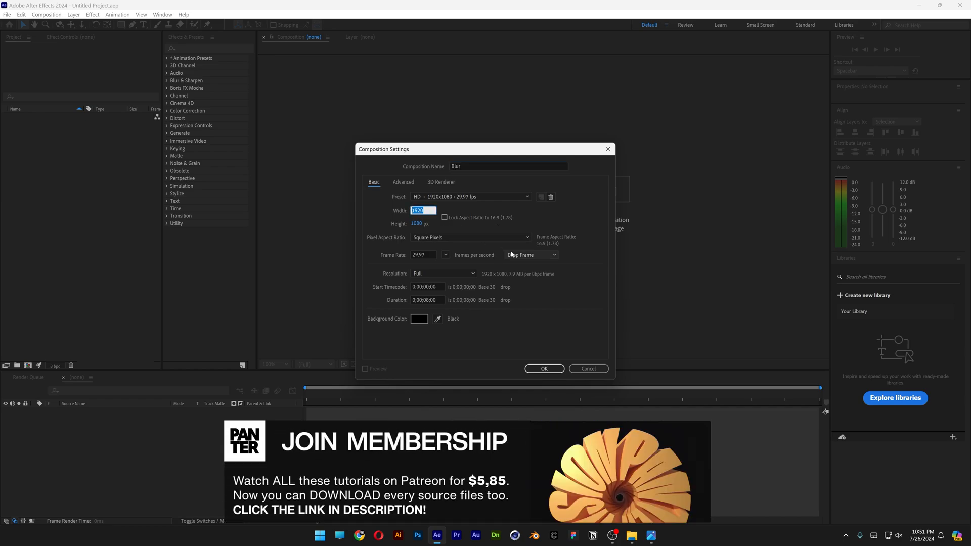
# - Create the 1080 × 1080 composition named Blur
pyautogui.write('1080')
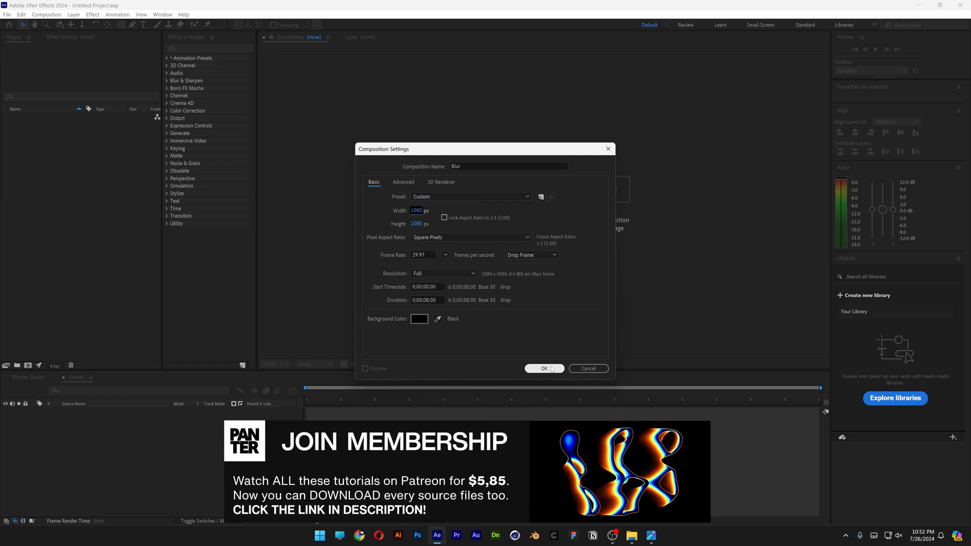
pyautogui.click(543, 368)
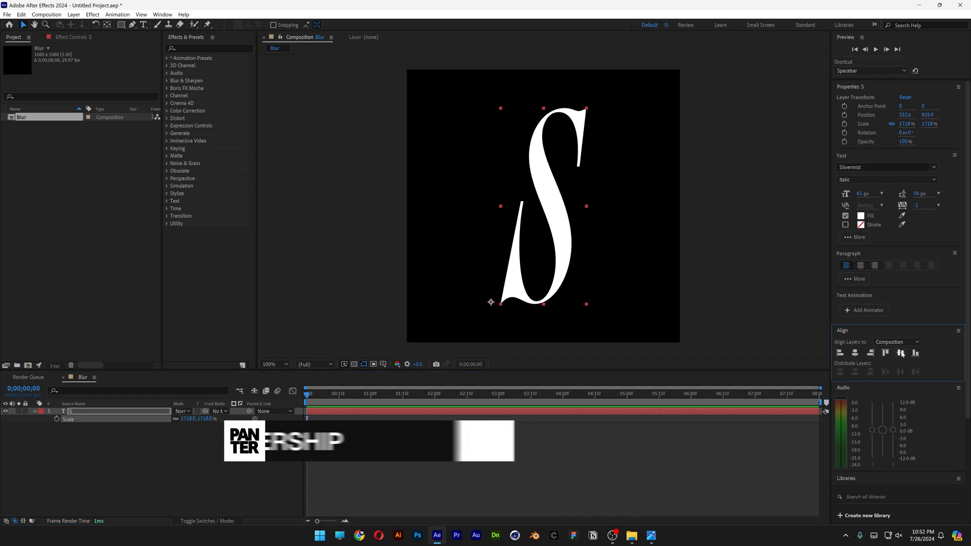
# - Center the S and add a full-size black solid above it
pyautogui.click(885, 167)
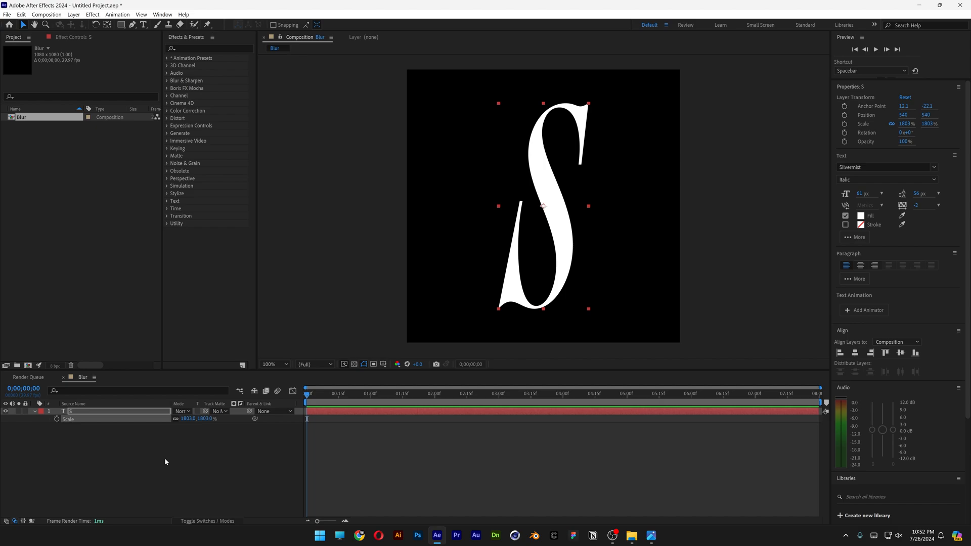
pyautogui.rightClick(165, 461)
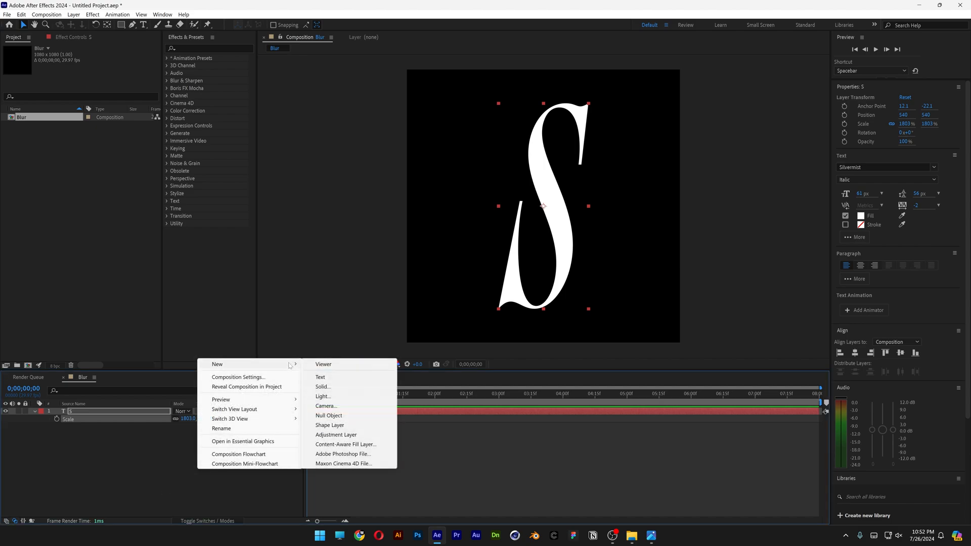
pyautogui.click(322, 386)
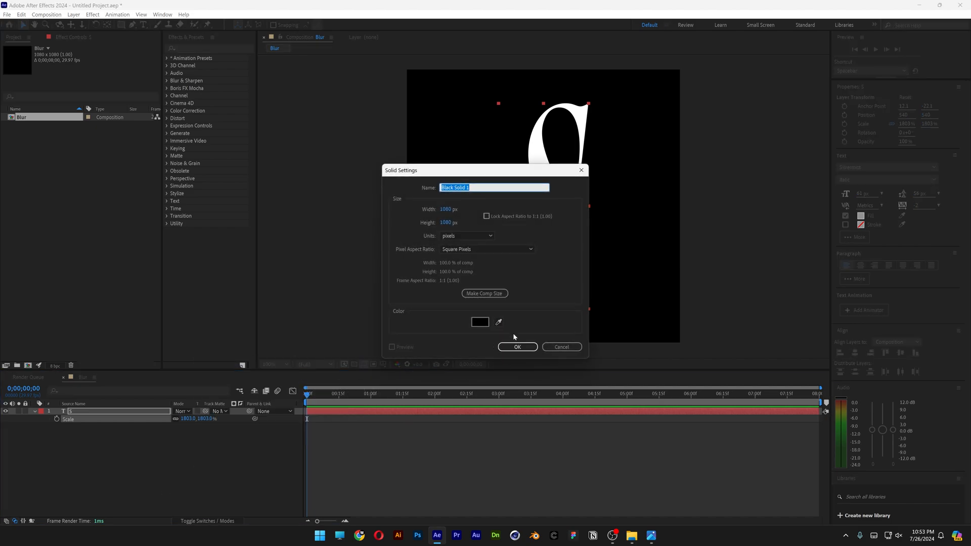
pyautogui.click(517, 347)
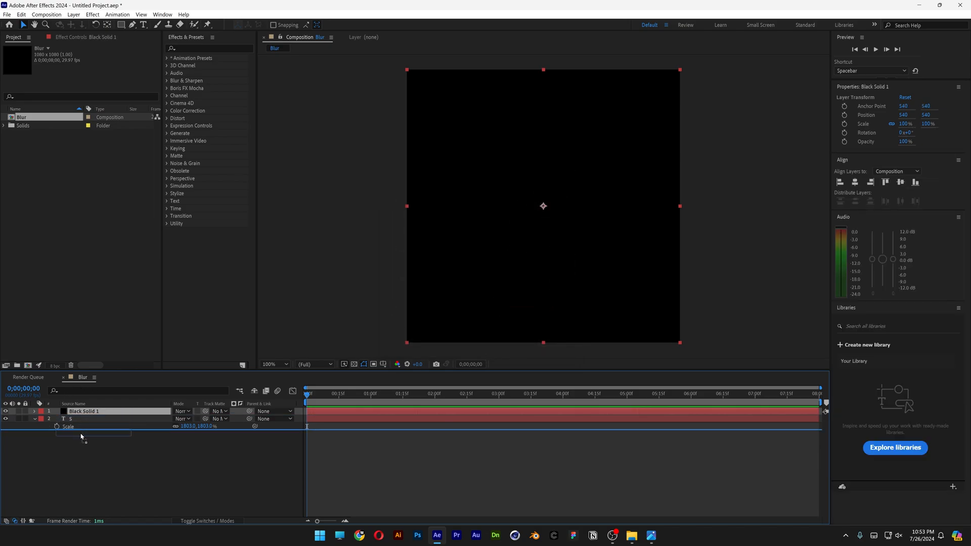
# - Pre-compose the S and black solid into a nested comp named TXT
pyautogui.rightClick(81, 415)
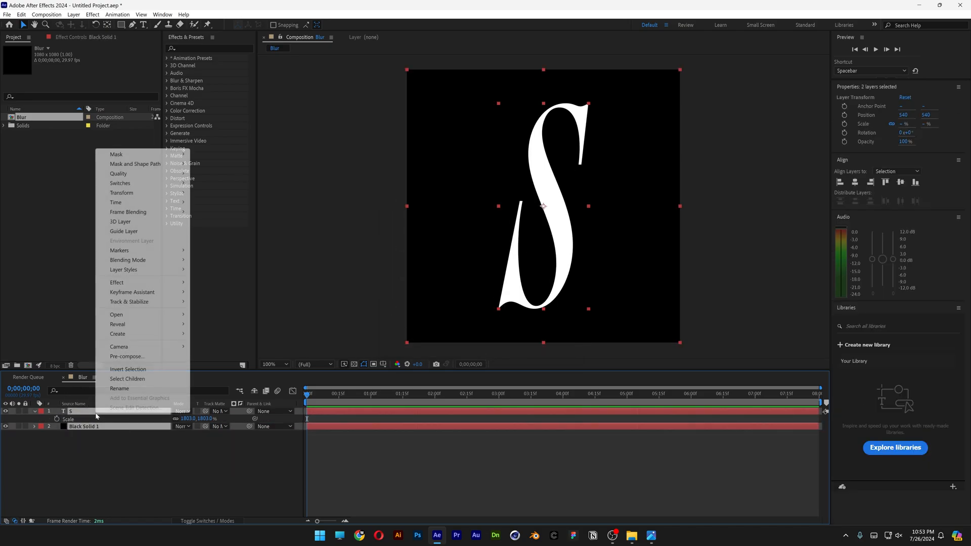
pyautogui.click(128, 356)
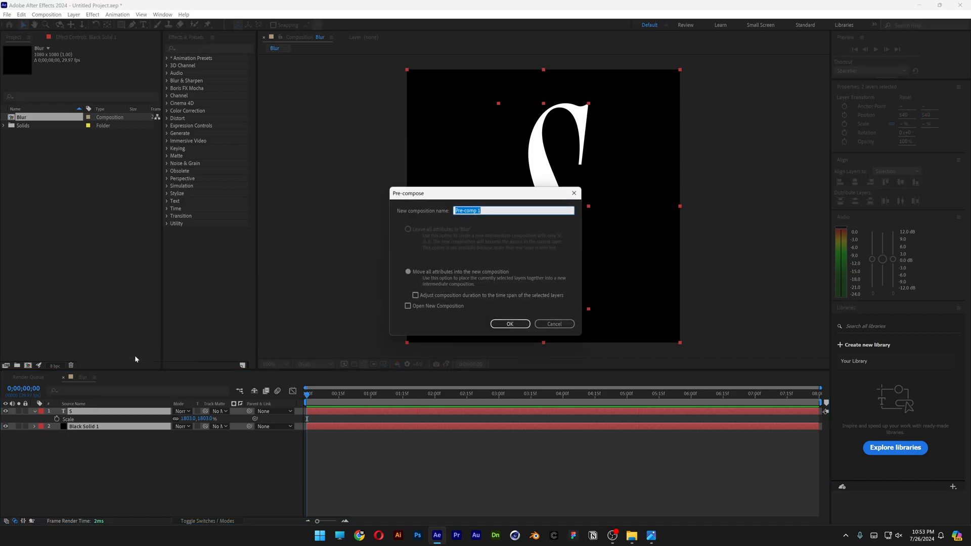
pyautogui.write('TXT')
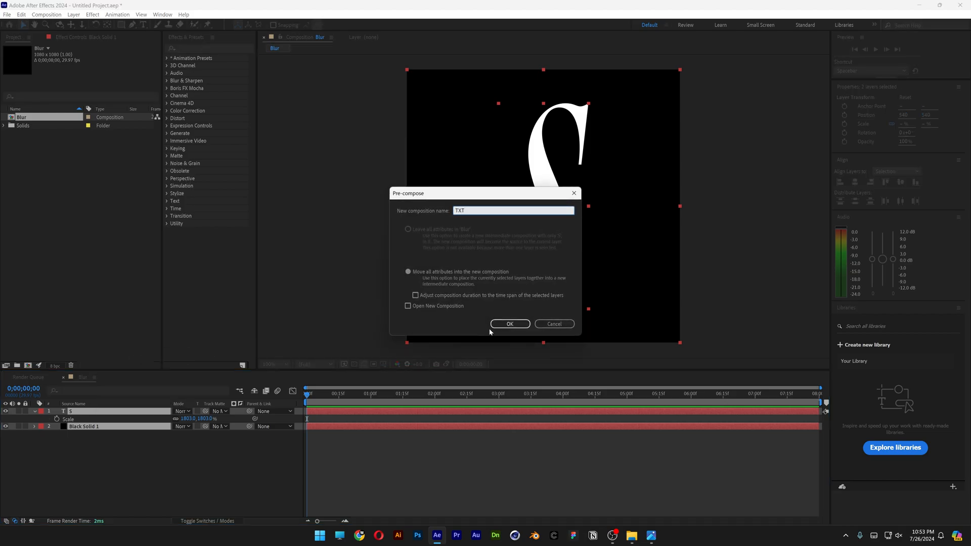
pyautogui.click(509, 323)
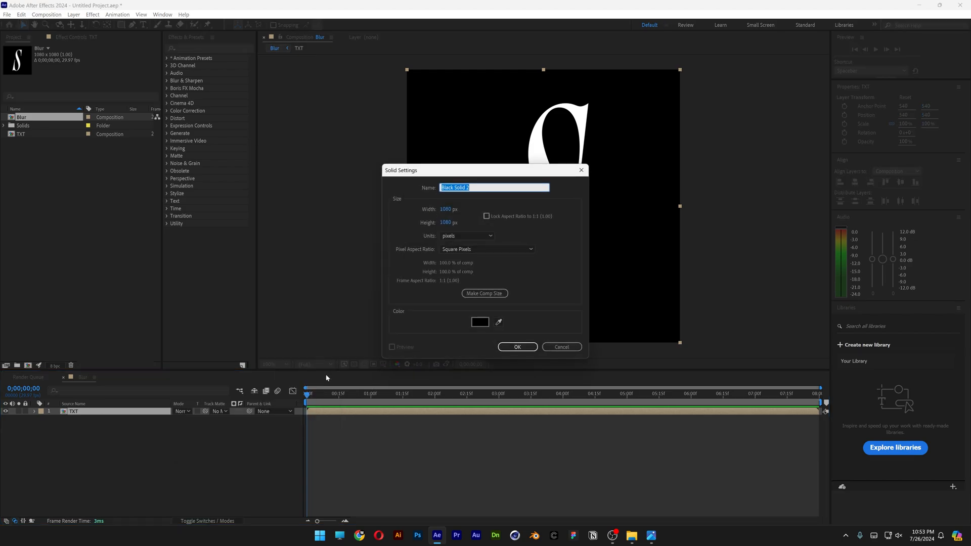
# - Add a solid named Blur Comp and find the 4-Color Gradient effect for it
pyautogui.write('Blur Comp')
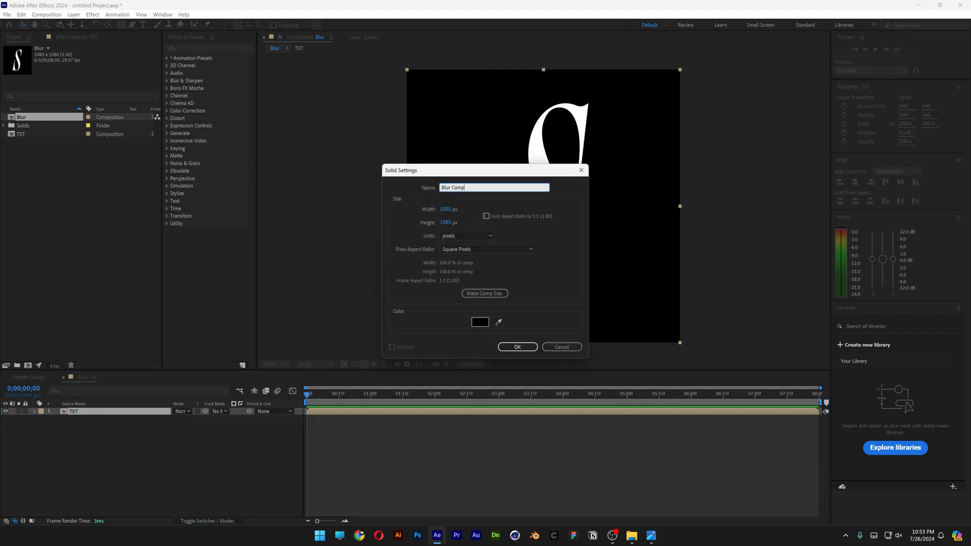
pyautogui.click(517, 347)
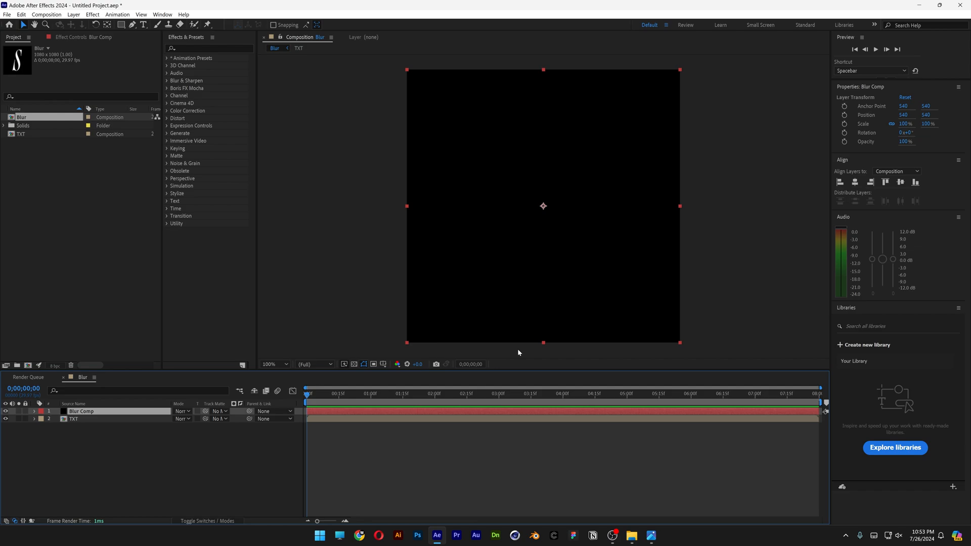
pyautogui.click(207, 48)
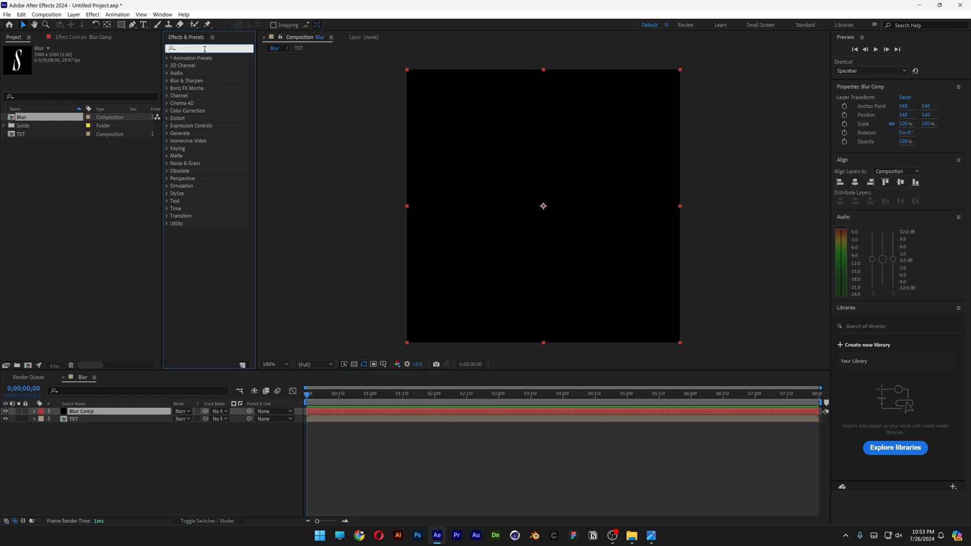
pyautogui.write('gradient')
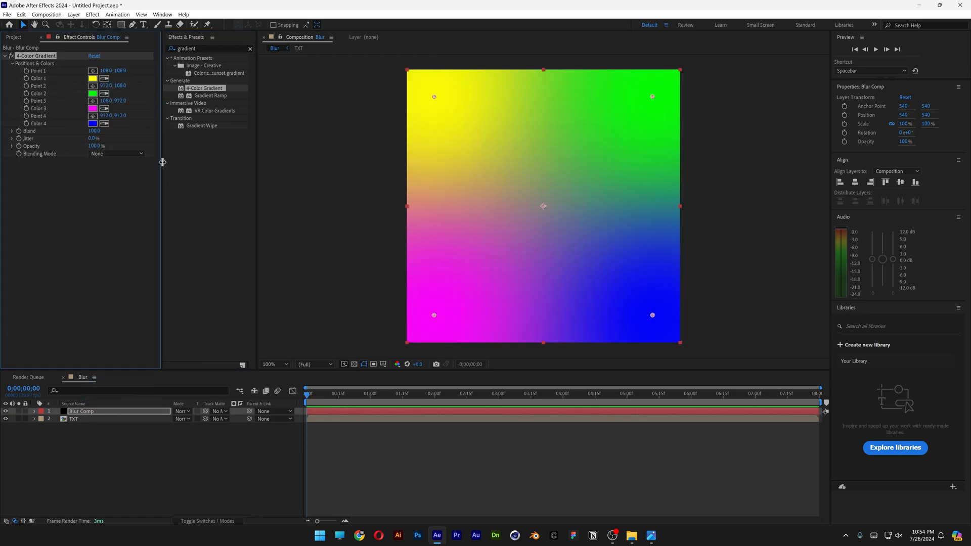
# - Set the 4-Color Gradient to run from white to black
pyautogui.click(93, 78)
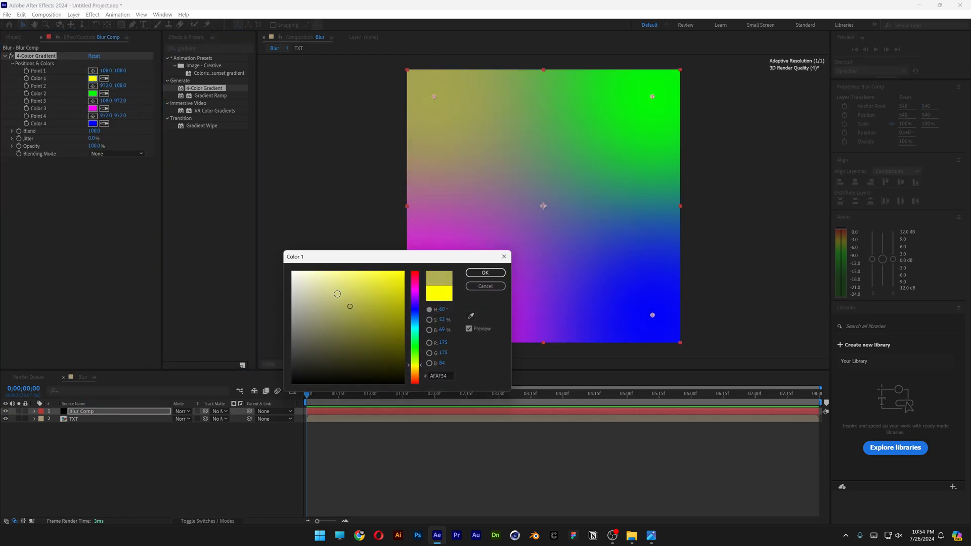
pyautogui.click(484, 272)
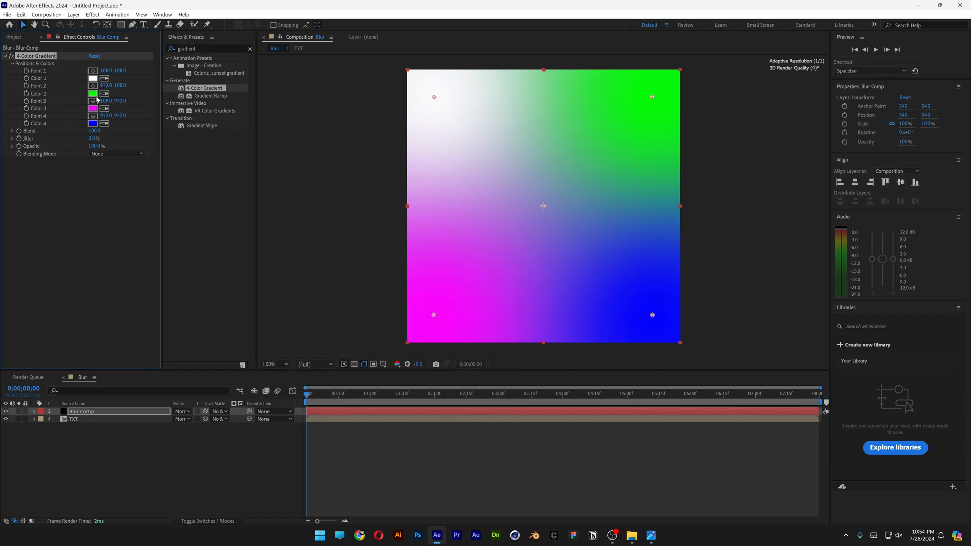
pyautogui.click(93, 93)
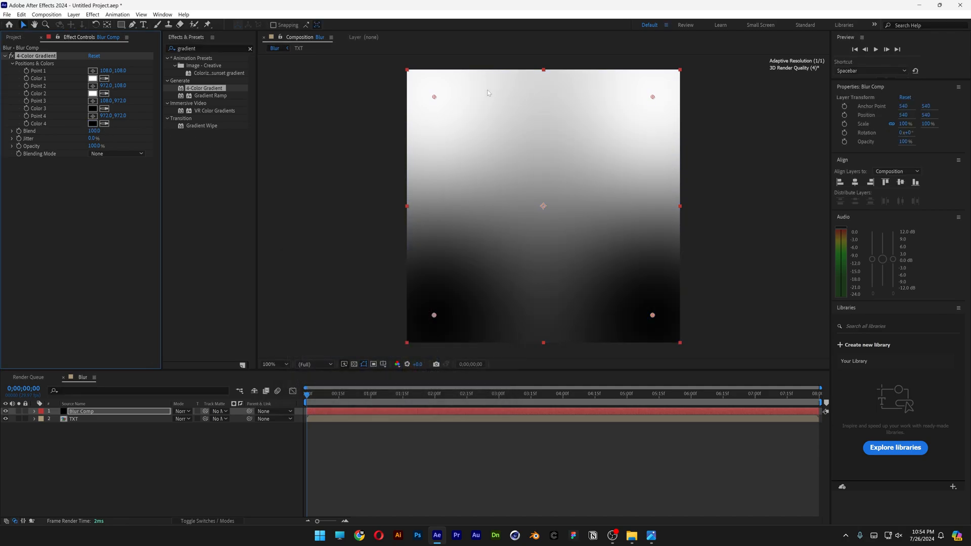
pyautogui.moveTo(434, 96); pyautogui.dragTo(485, 159)
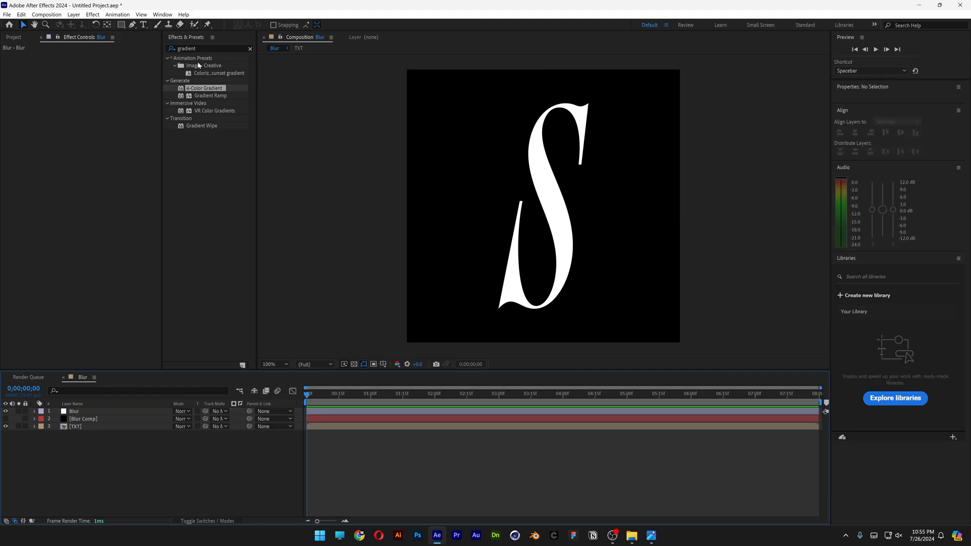
# - Apply Compound Blur mapped to Blur Comp's Effects & Masks with Maximum Blur 44
pyautogui.write('compou')
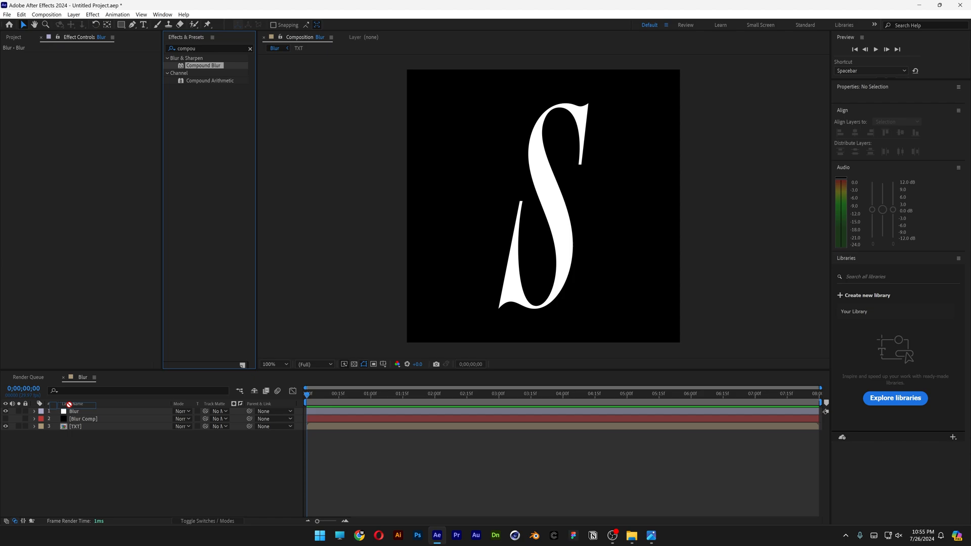
pyautogui.click(74, 412)
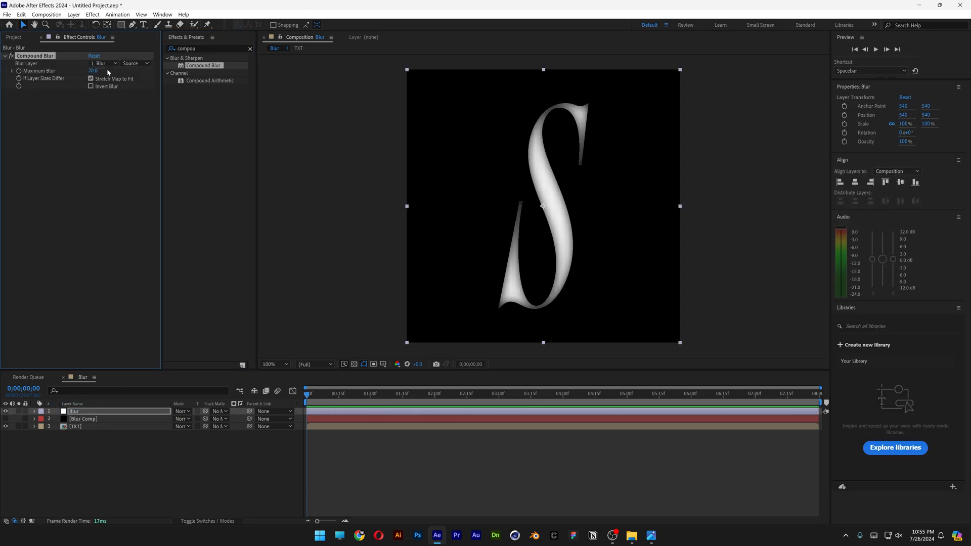
pyautogui.click(104, 62)
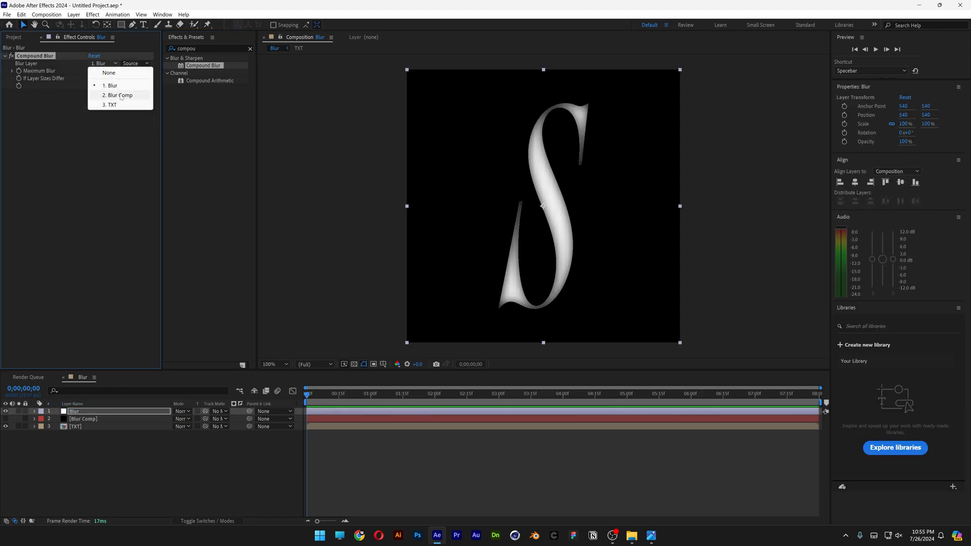
pyautogui.click(117, 95)
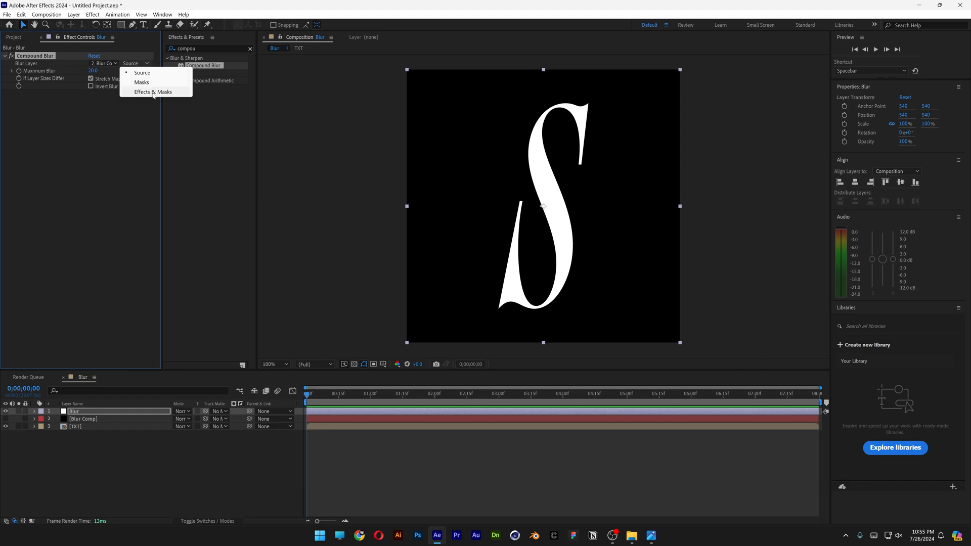
pyautogui.click(153, 82)
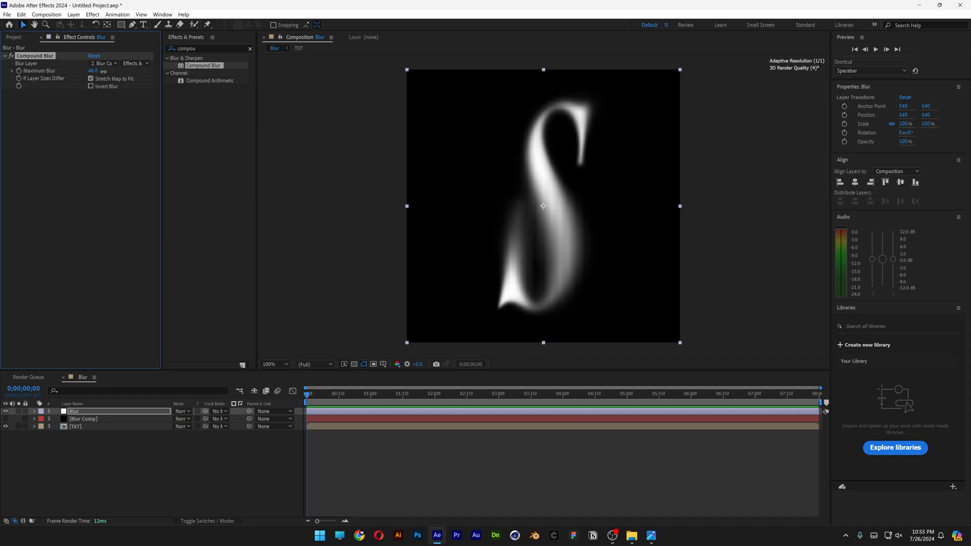
pyautogui.moveTo(93, 70); pyautogui.dragTo(92, 71)
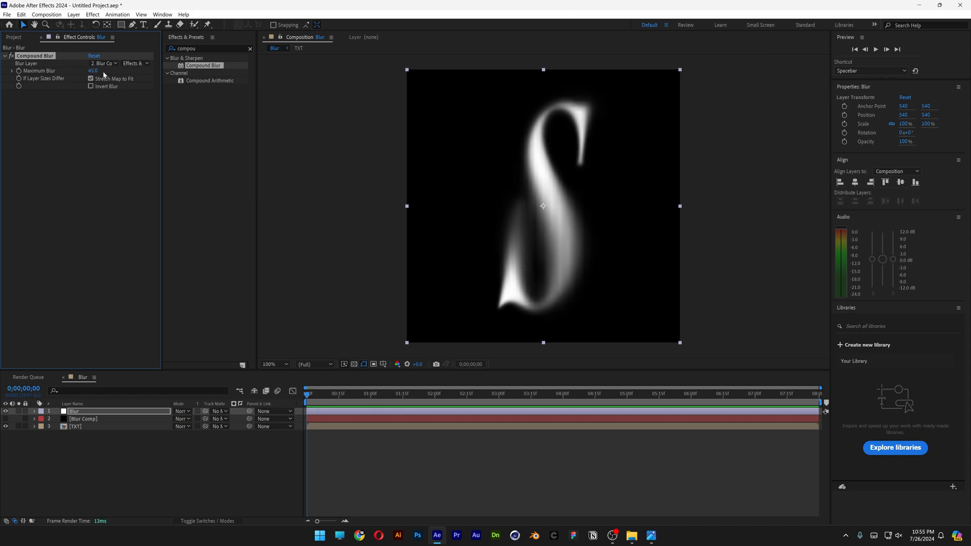
pyautogui.click(272, 364)
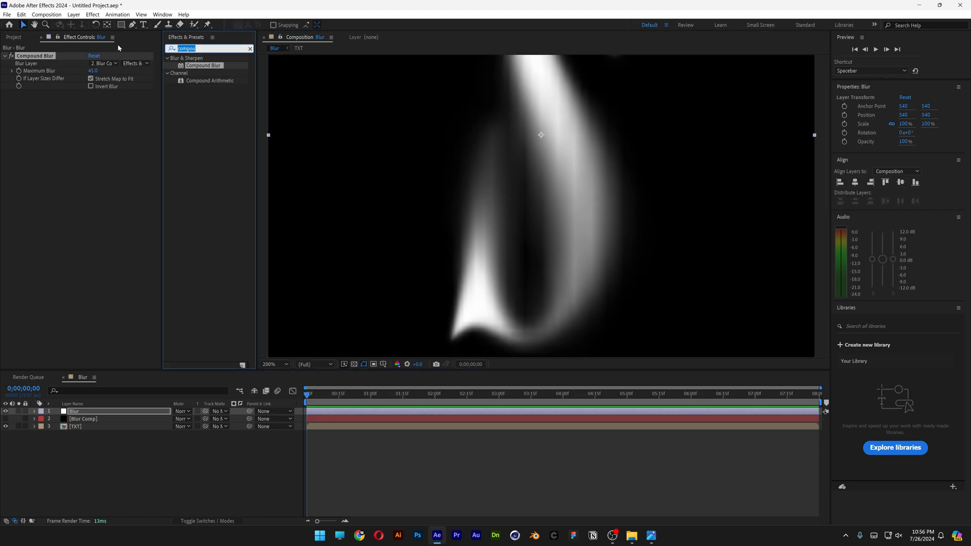
# - Apply Camera Lens Blur mapped to Blur Comp's effects with Blur Radius 20
pyautogui.write('lens bl')
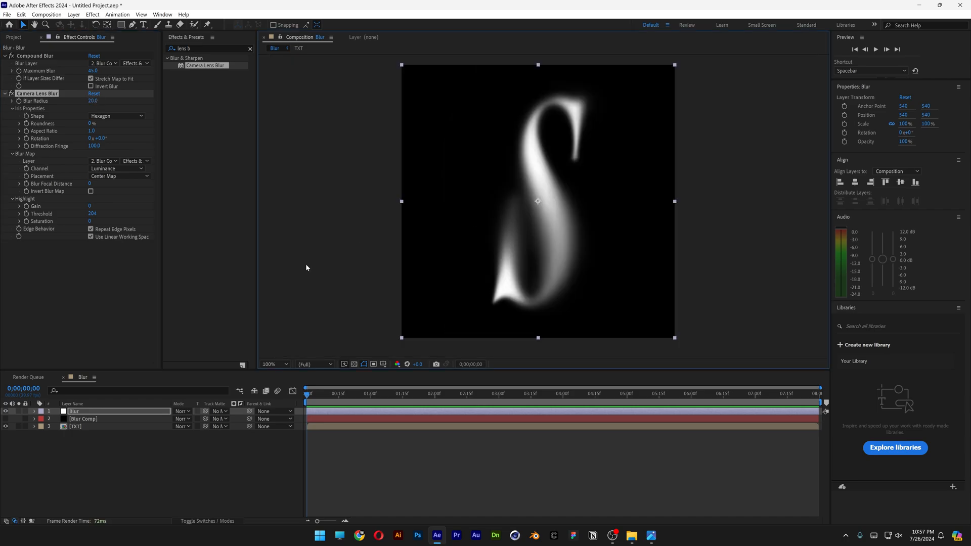
# - Keyframe 4-Color Gradient Points 1–4 on Blur Comp across the first three seconds
pyautogui.click(83, 419)
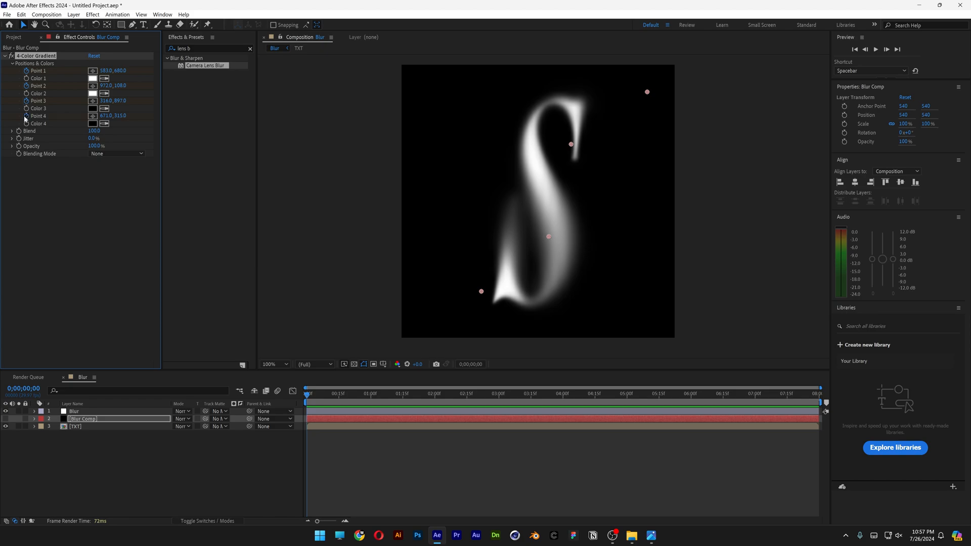
pyautogui.click(370, 393)
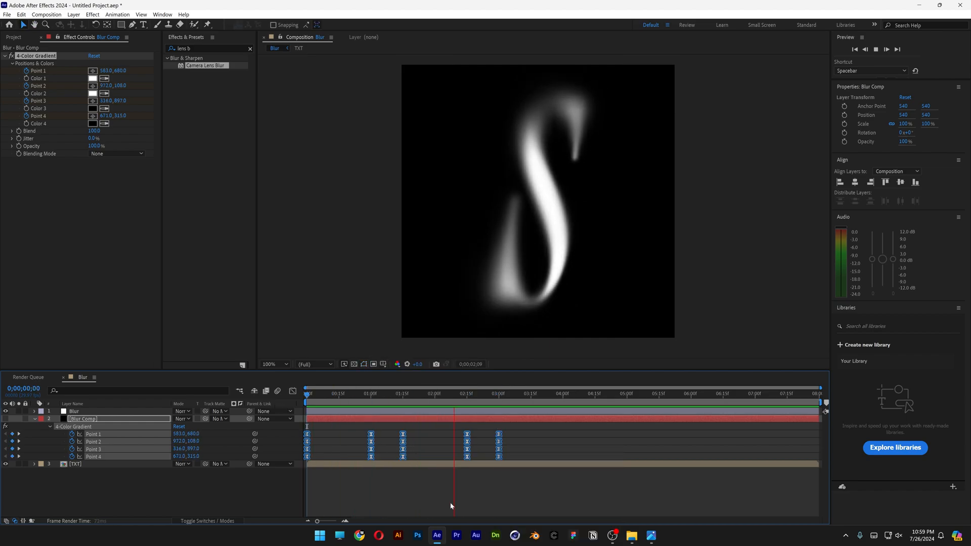
pyautogui.click(498, 394)
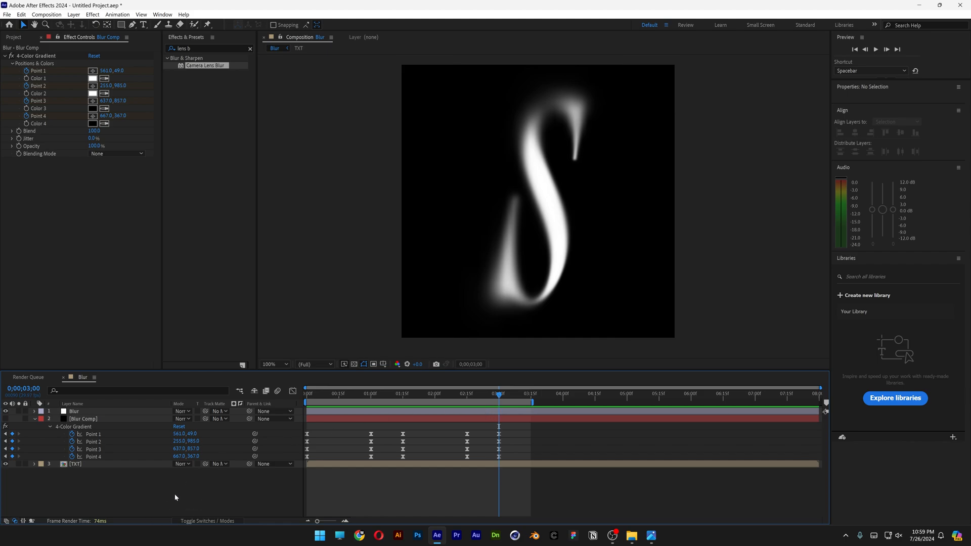
# - Add a Noise adjustment layer with Add Grain in Final Output mode and preview
pyautogui.rightClick(175, 496)
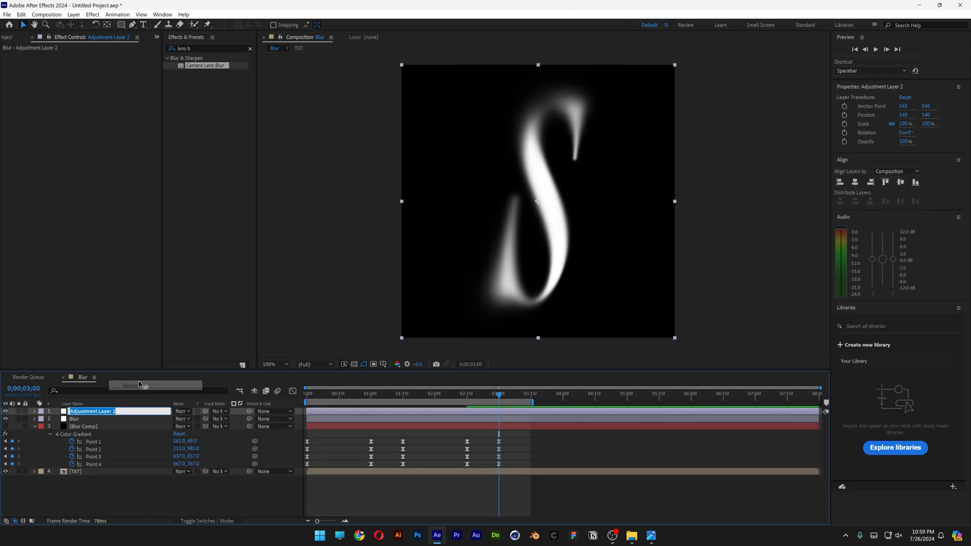
pyautogui.write('Nouse')
pyautogui.click(213, 49)
pyautogui.write('grain')
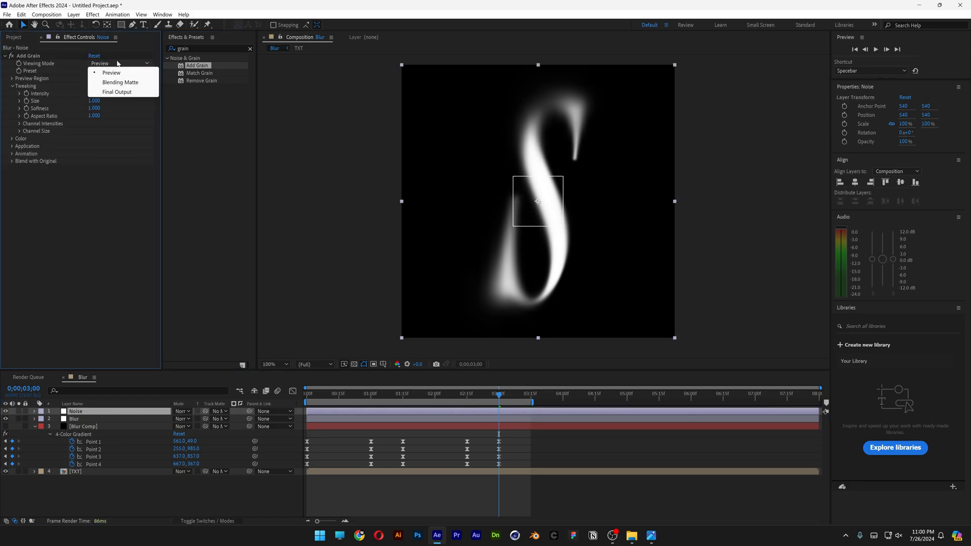
pyautogui.click(118, 92)
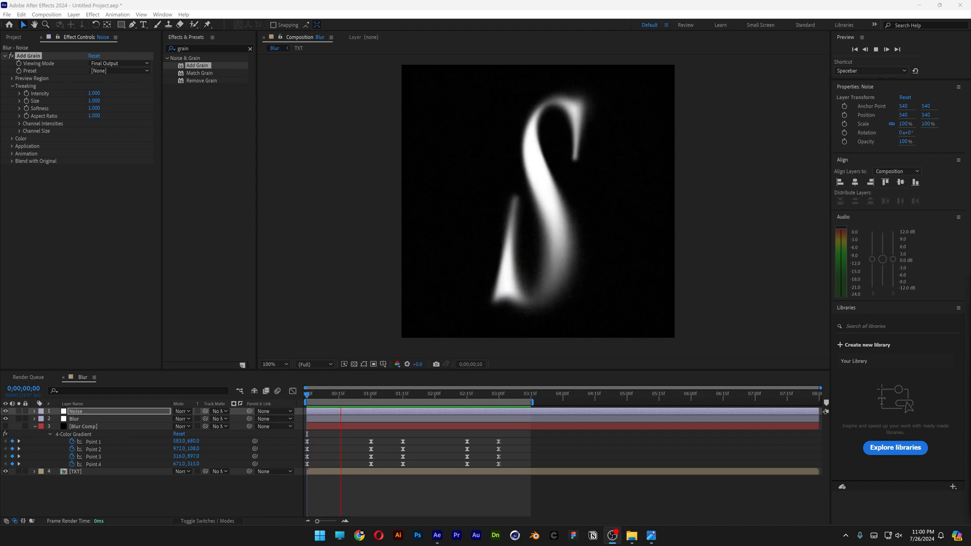
pyautogui.click(461, 393)
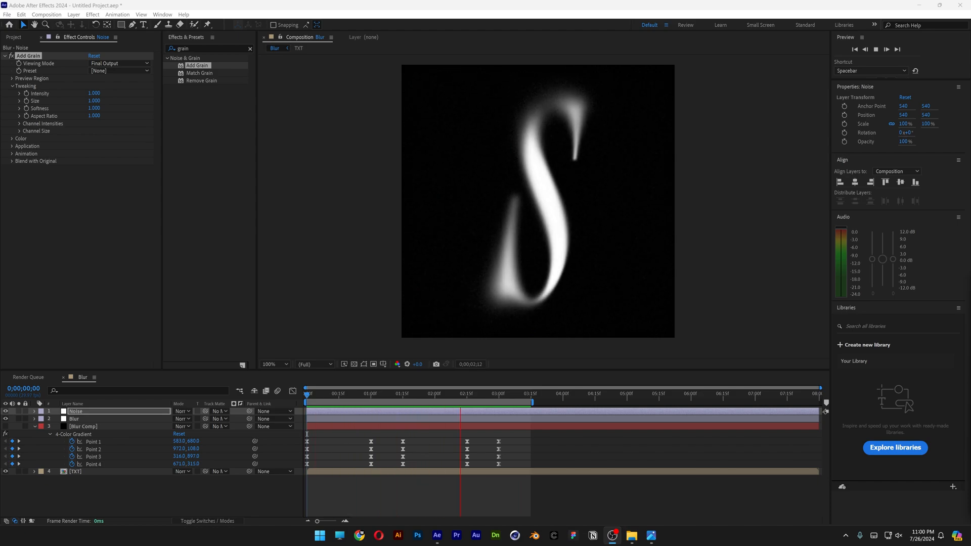